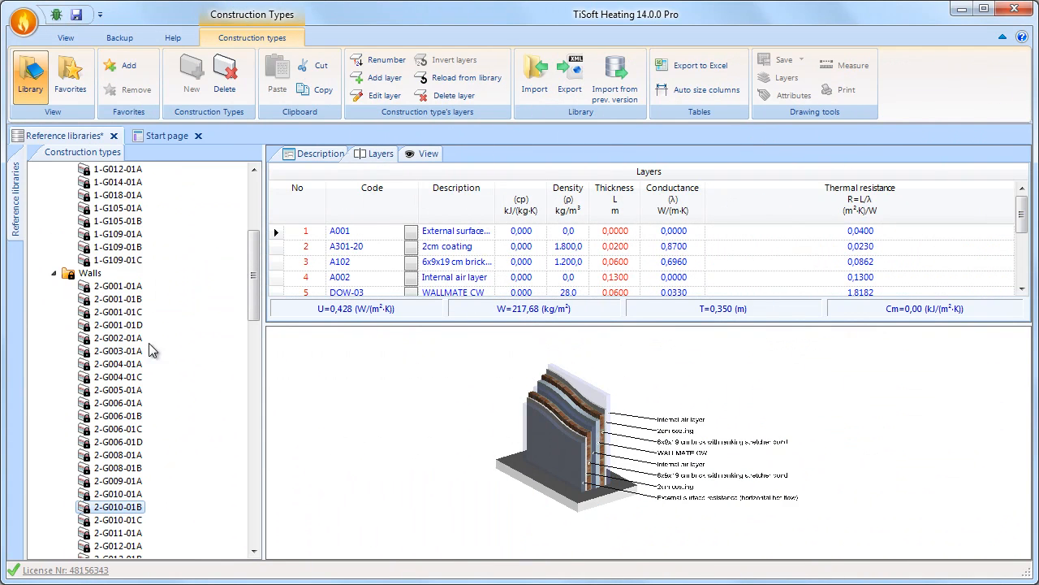
- Create external wall construction type EX1, described 'Exterior wall with insulation', after previewing library wall and roof constructions
click(117, 312)
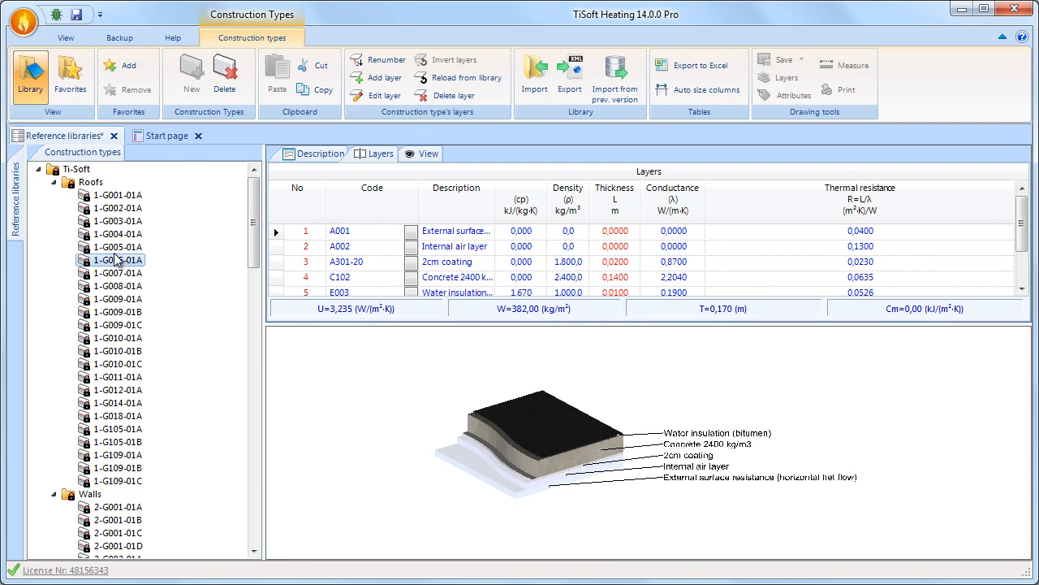
click(117, 208)
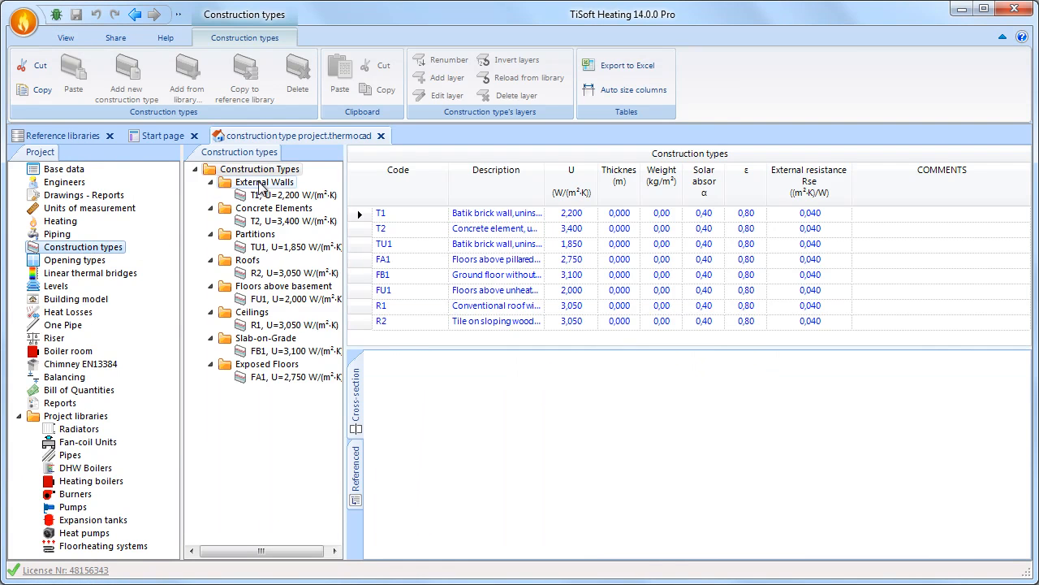
click(126, 78)
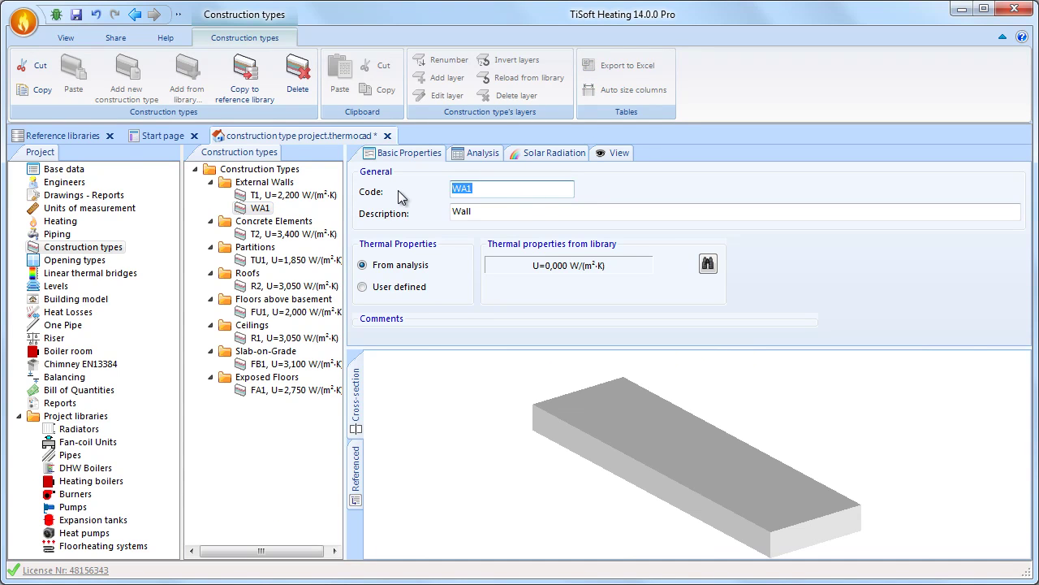
text(EX1)
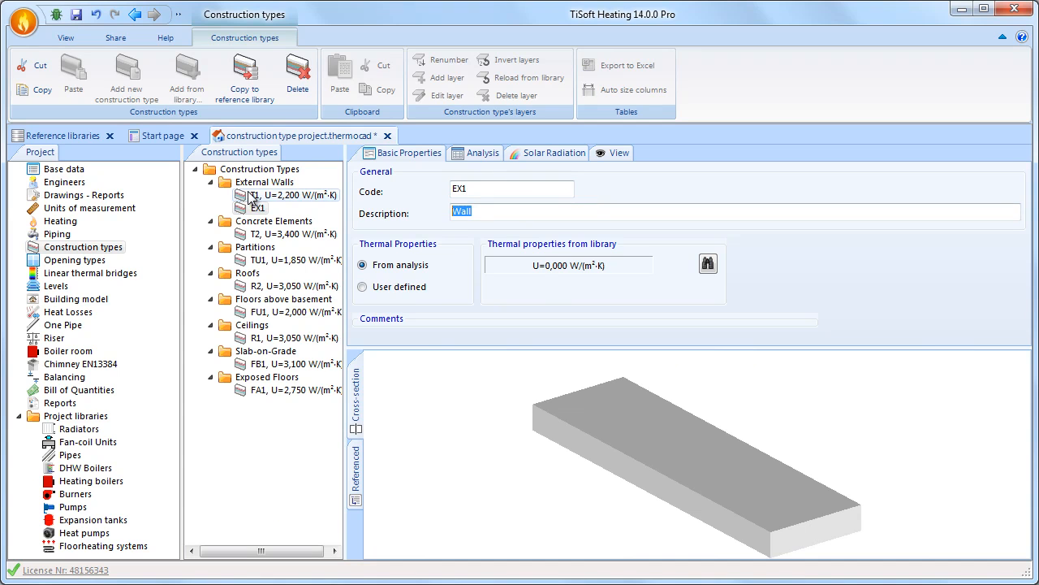
text(Exterior w)
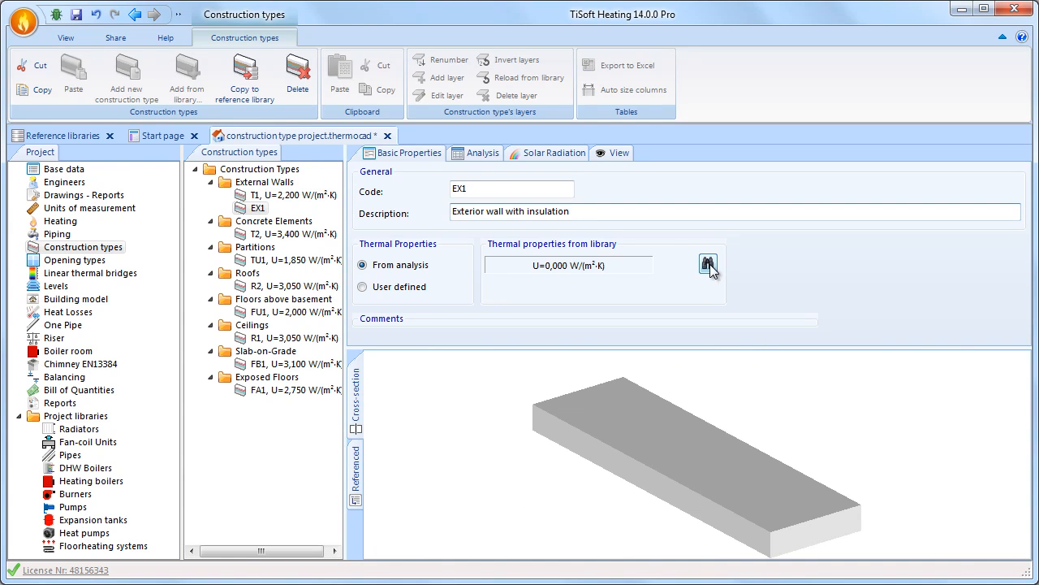
click(708, 263)
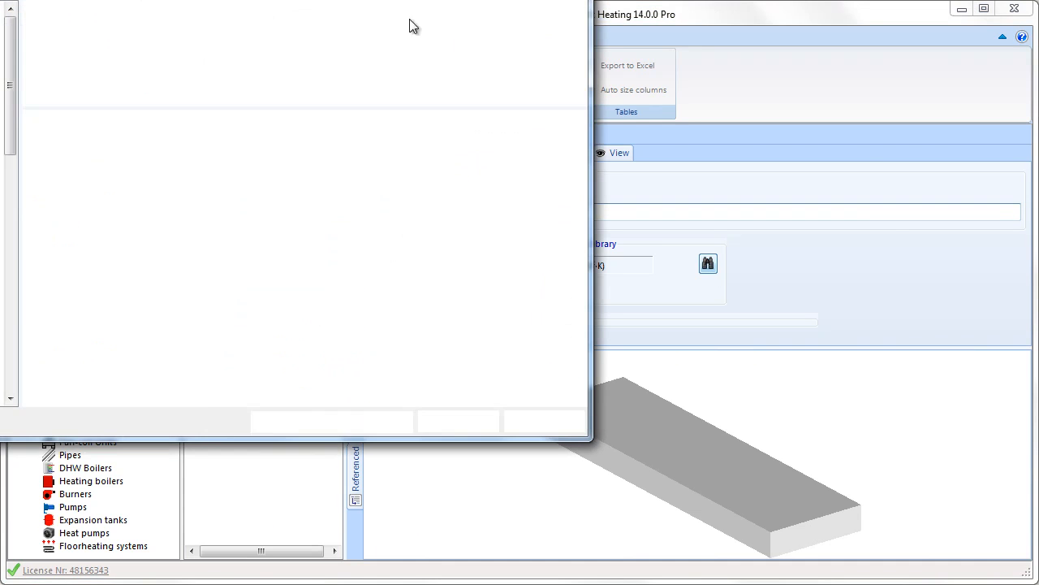
click(708, 263)
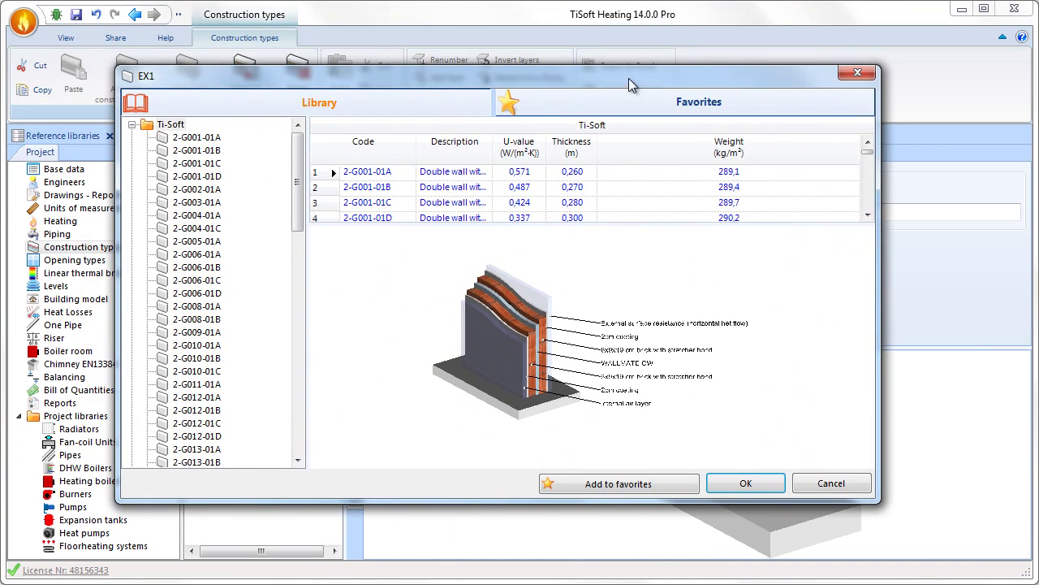
click(195, 137)
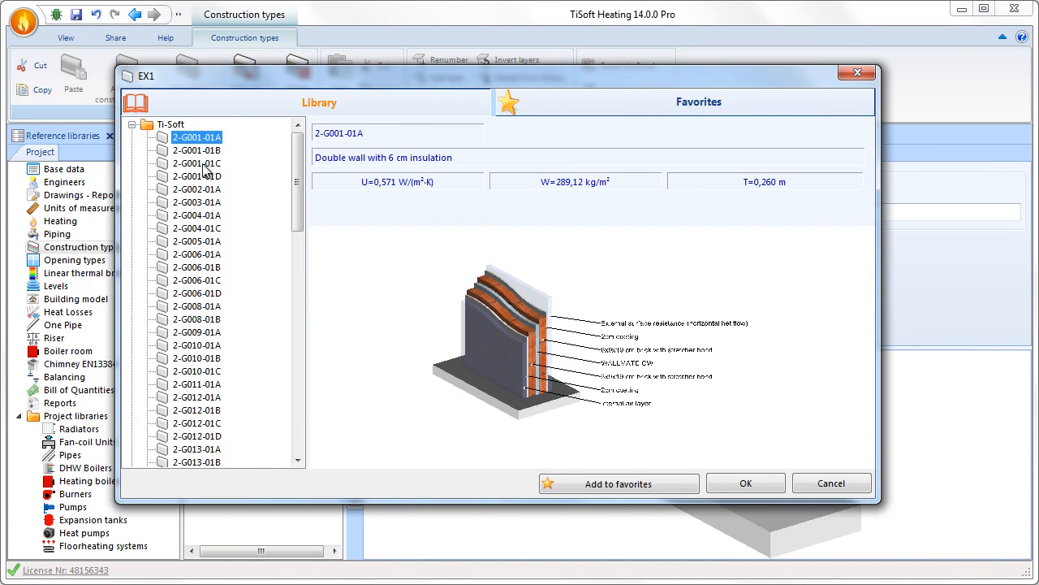
click(197, 318)
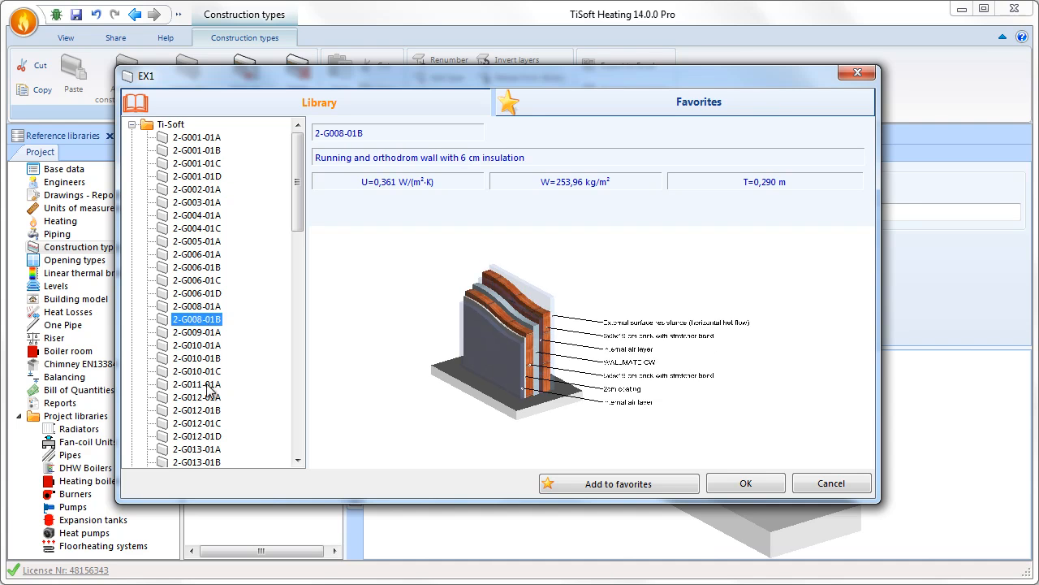
click(744, 483)
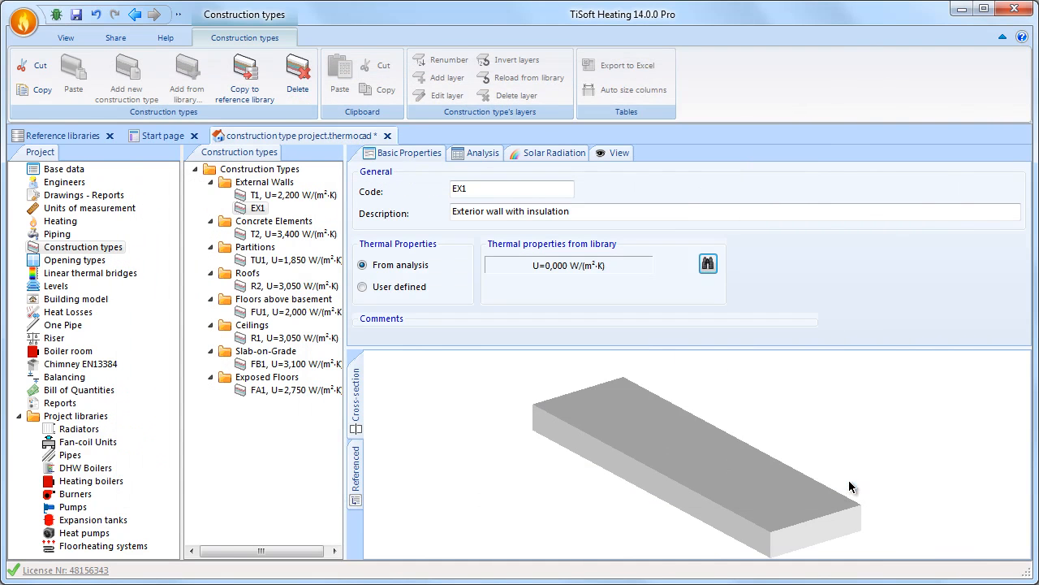
- Add external surface resistance and a Cement coating layer 0.010 m thick to EX1's layer list
click(482, 153)
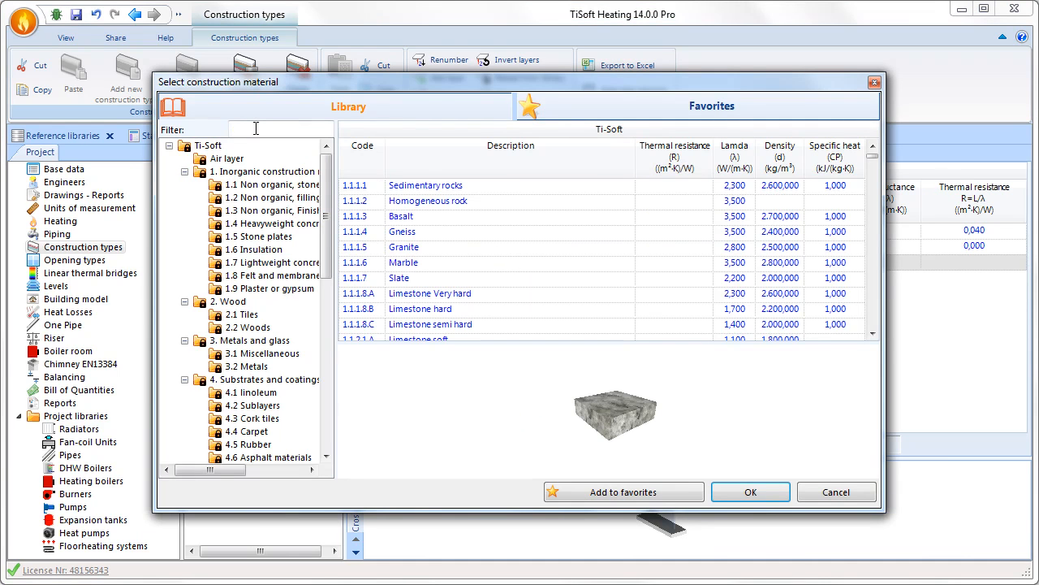
text(coating)
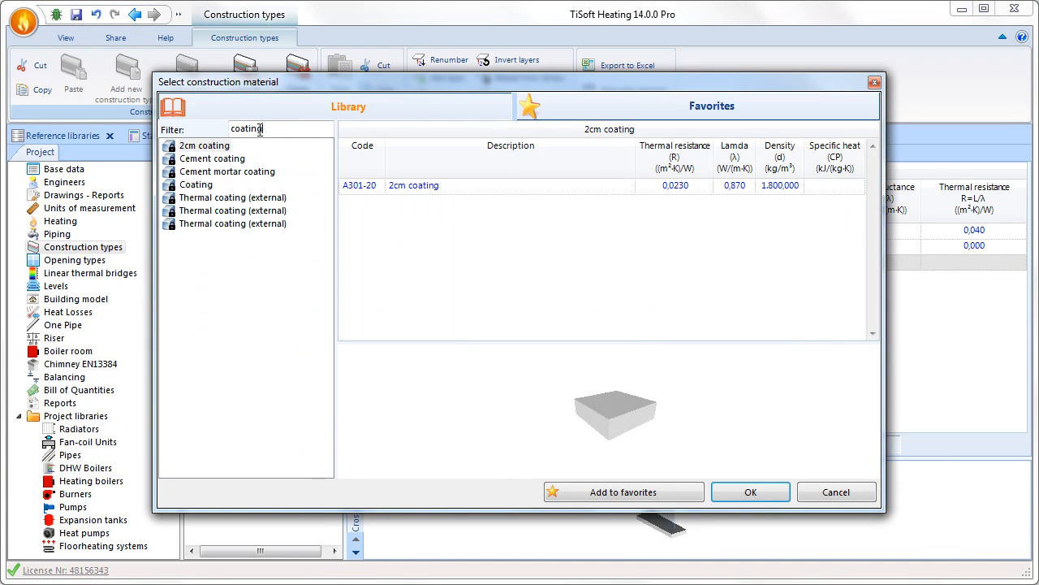
click(211, 159)
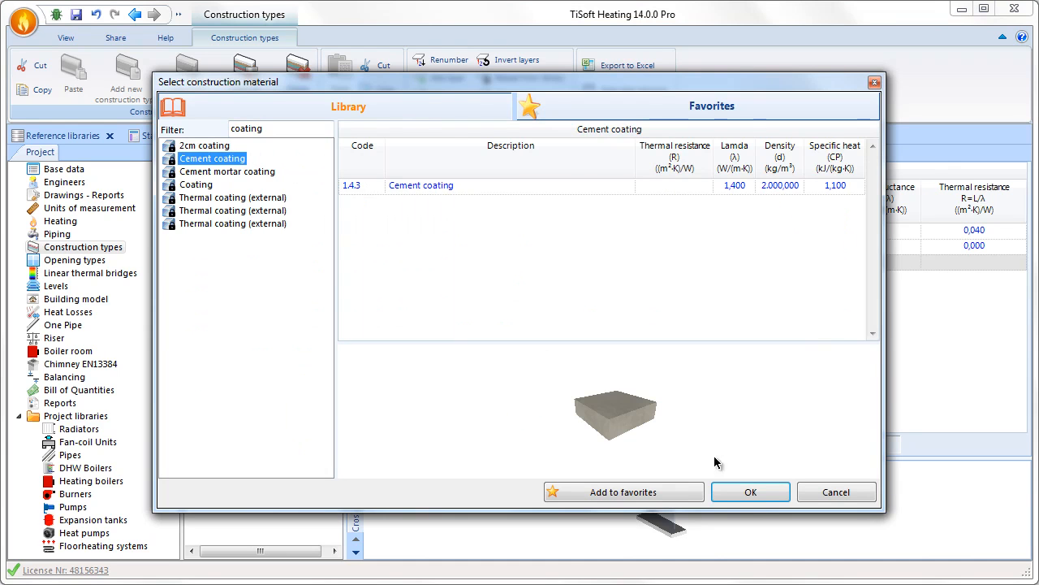
click(750, 491)
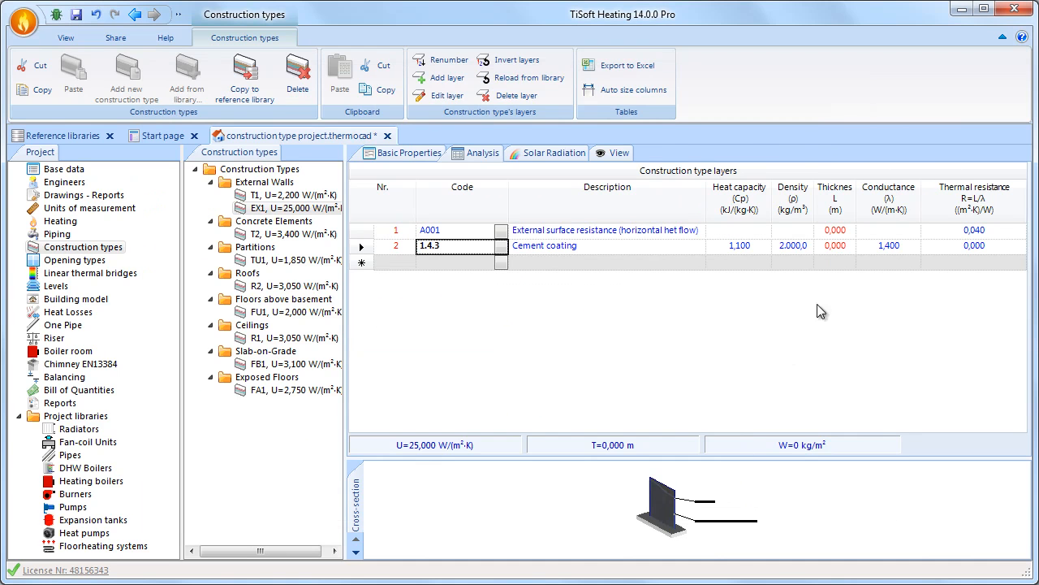
click(835, 246)
text(0,010)
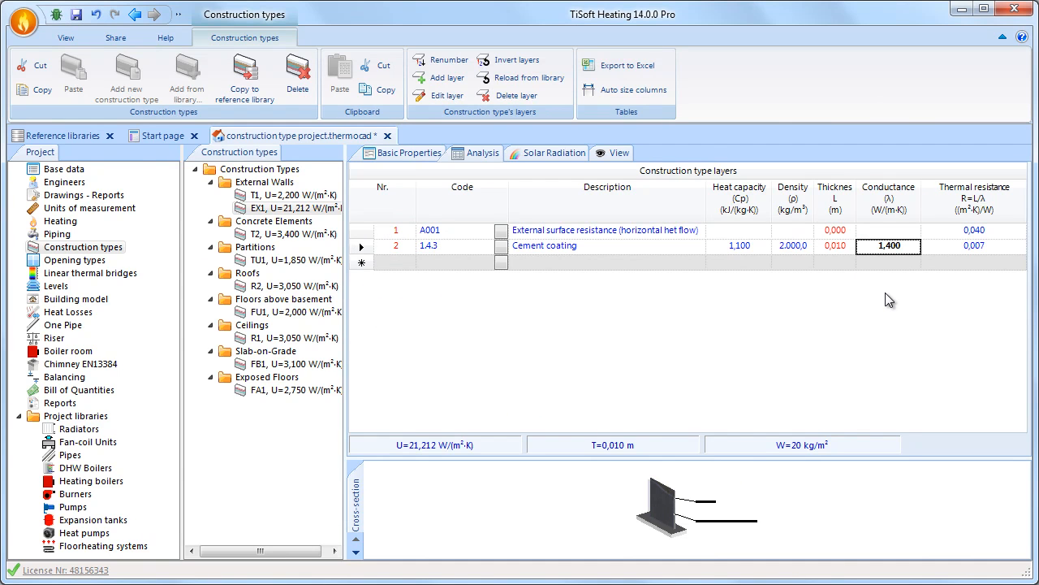
mouse_move(766, 464)
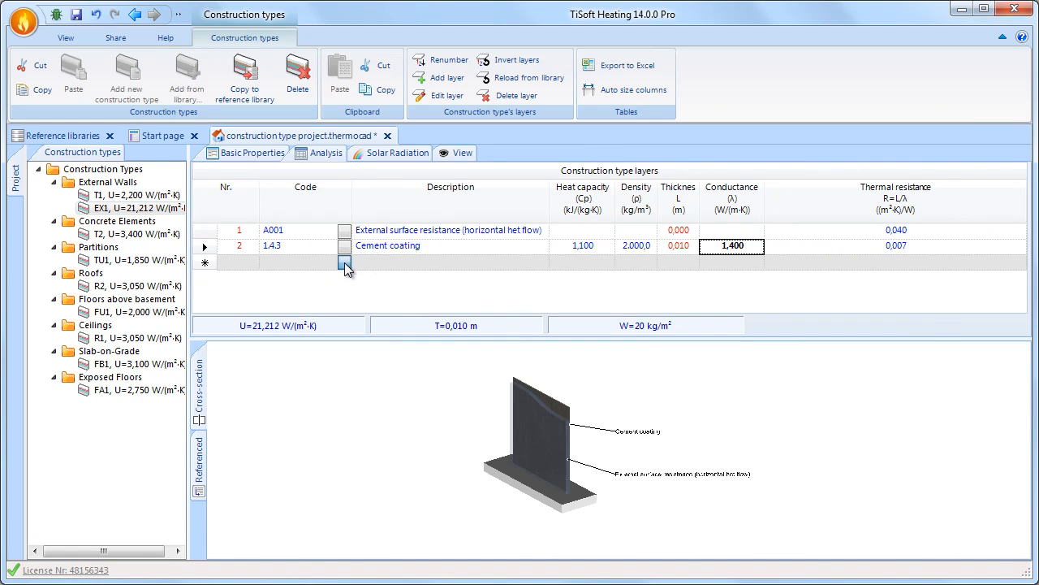
- Add a 6x9x19 cm stretcher-bond brick layer from the library with thickness 0,060 m
click(344, 261)
text(c)
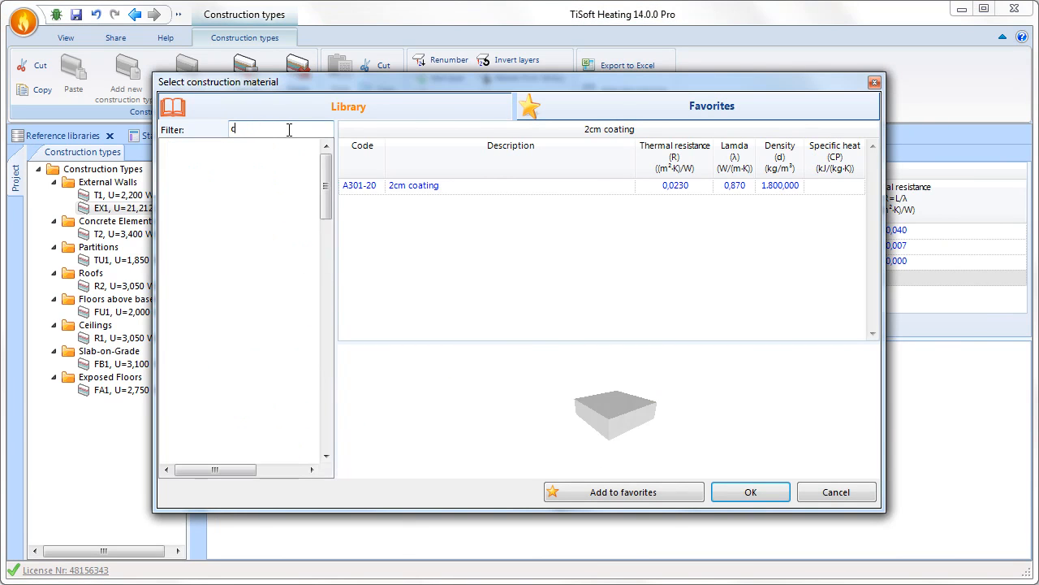
text(brick)
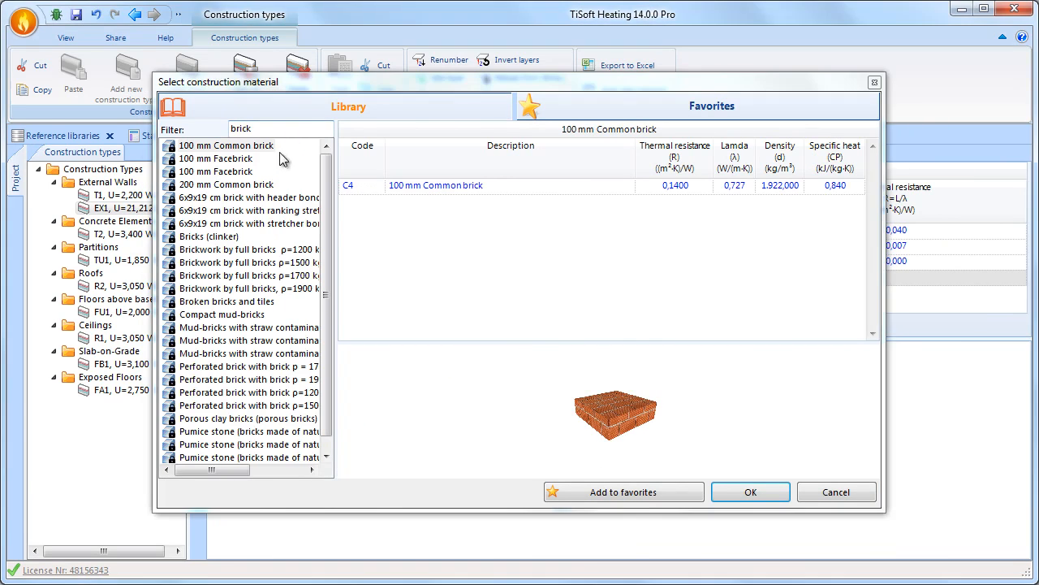
click(243, 224)
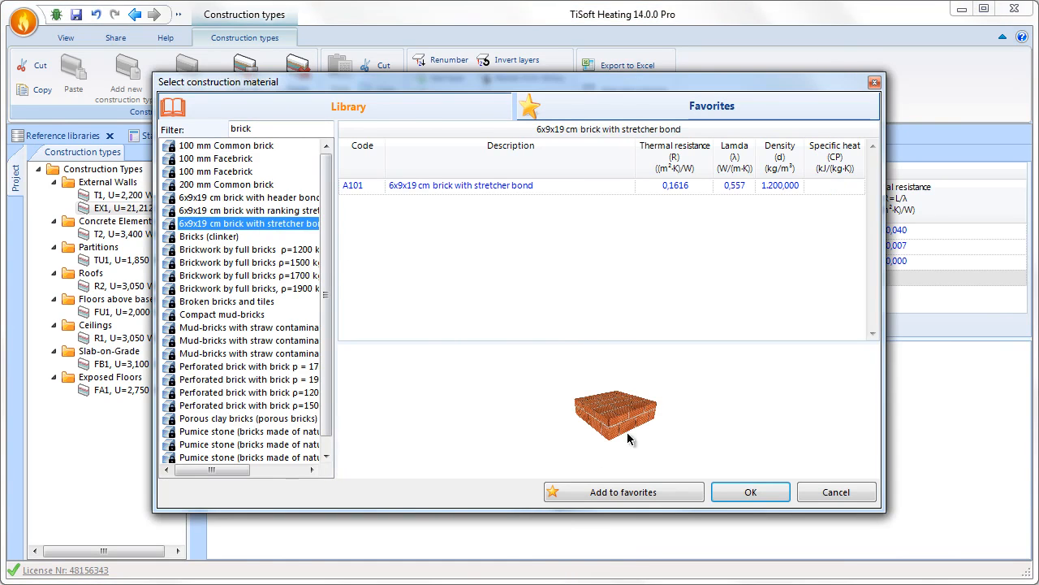
click(751, 491)
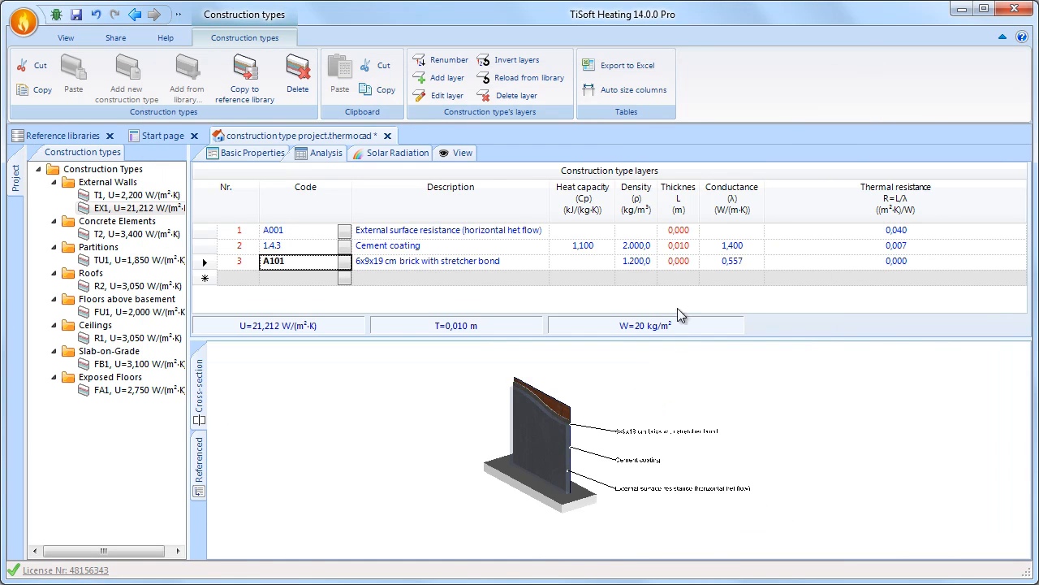
click(679, 260)
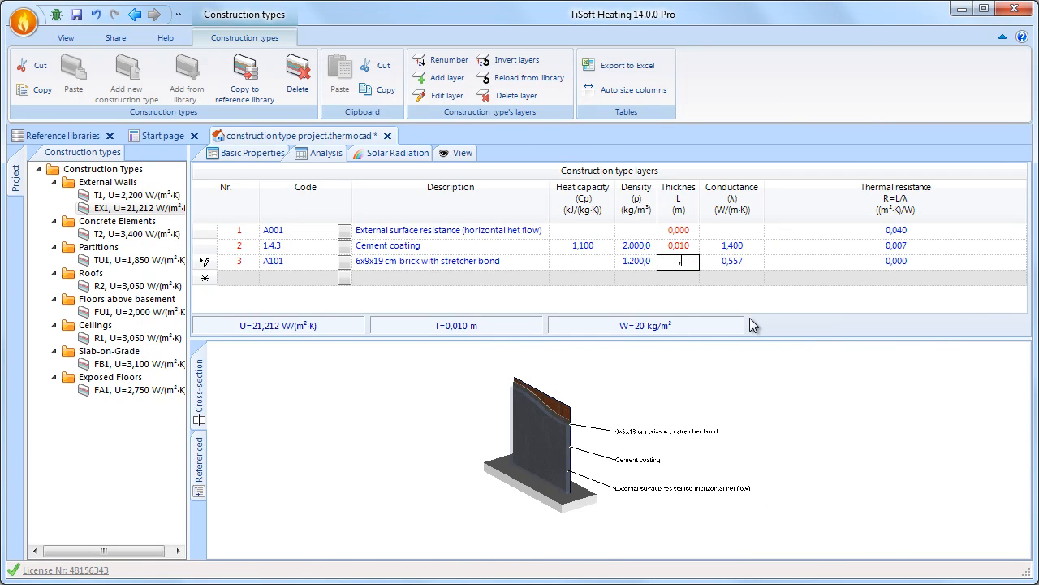
text(0,060)
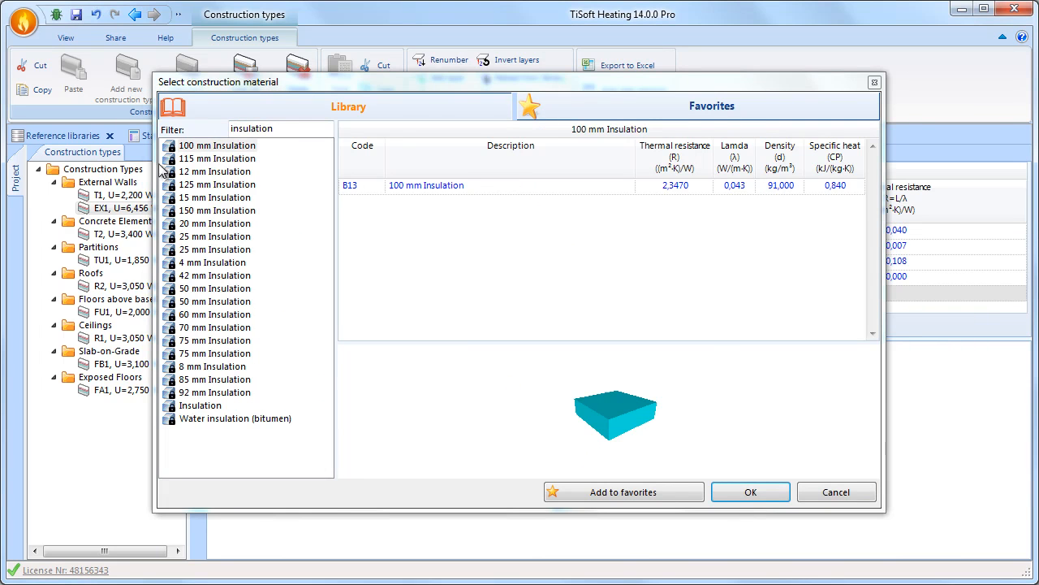
- Add the 50 mm Insulation material as the next layer after the brick
click(214, 300)
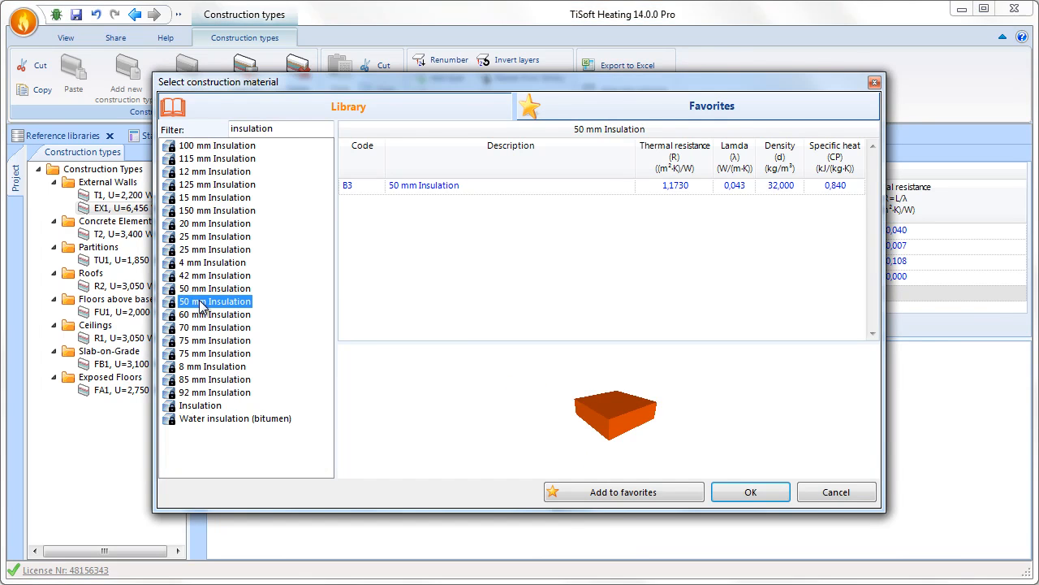
click(751, 490)
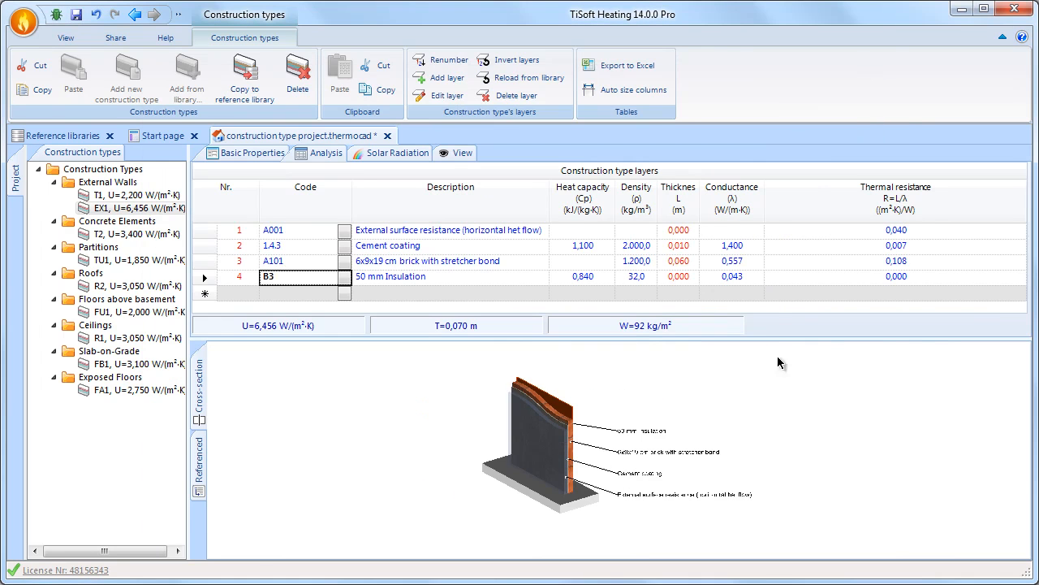
click(679, 276)
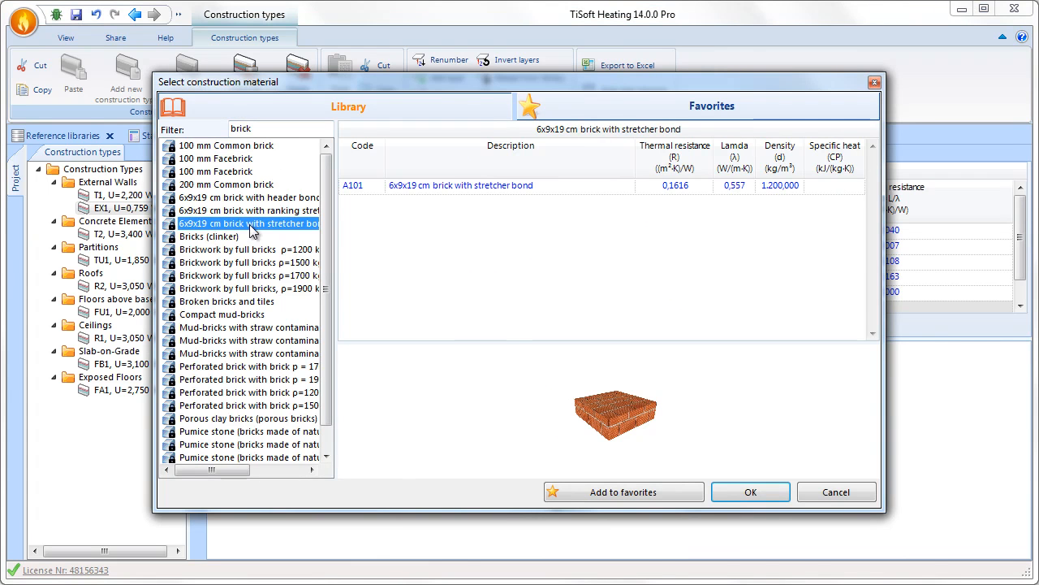
- Add a second 6x9x19 cm stretcher-bond brick layer, 0,060 m thick, after the insulation
click(751, 490)
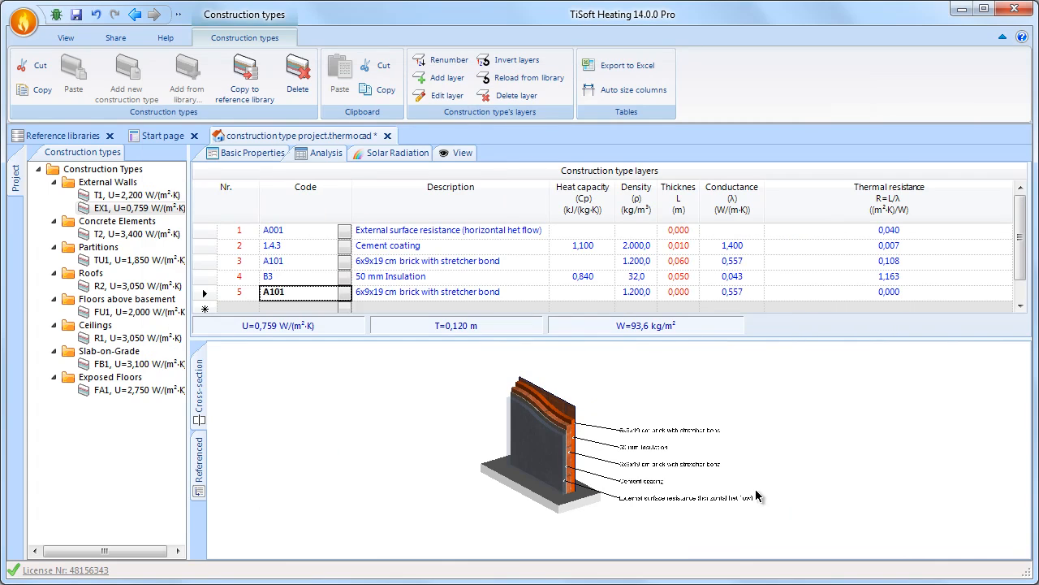
click(679, 293)
text(0,060)
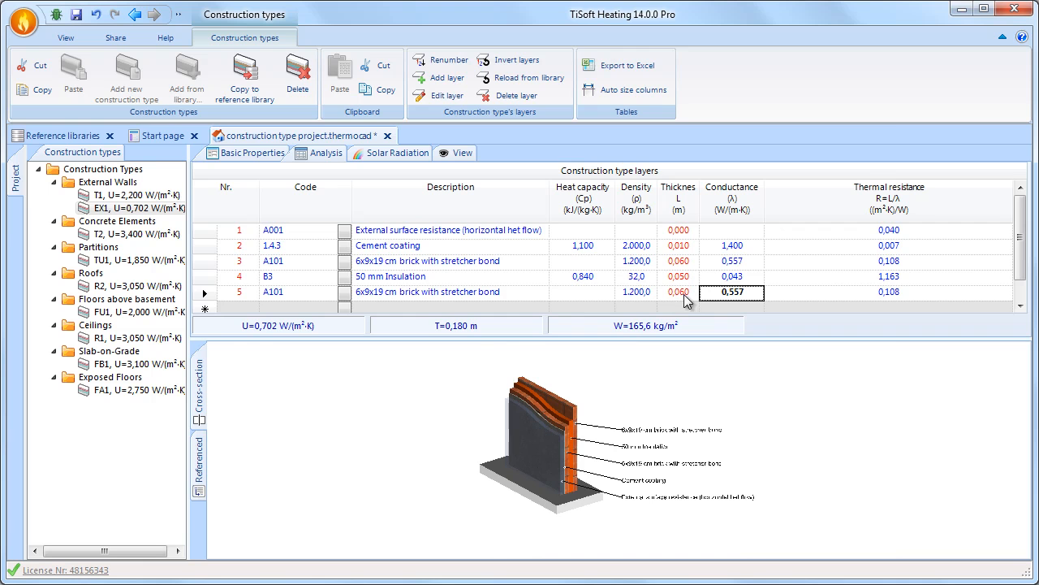
click(297, 71)
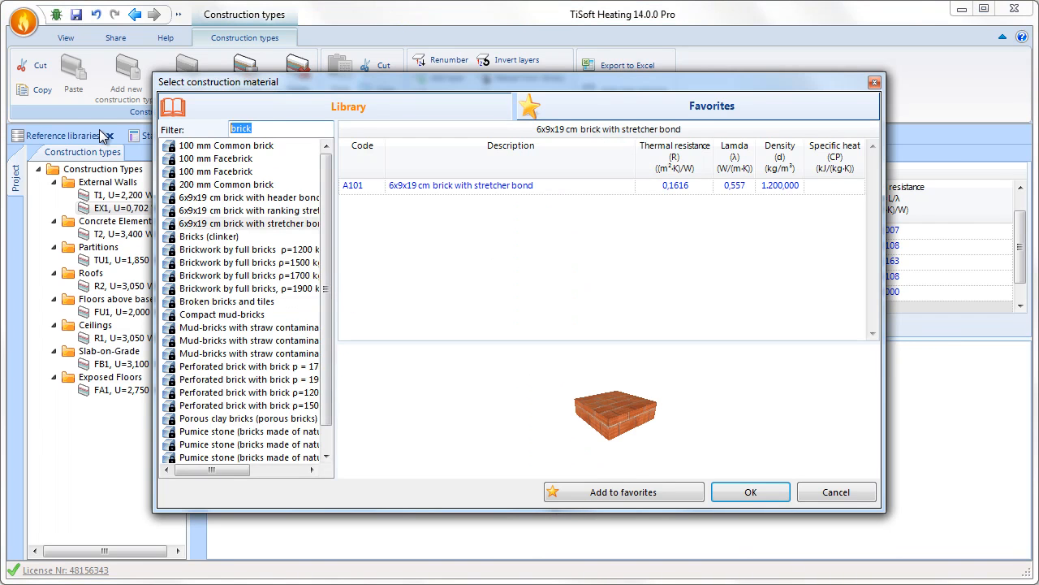
- Add a Cement coating layer after the second brick, filtering the library by 'coating'
text(coating)
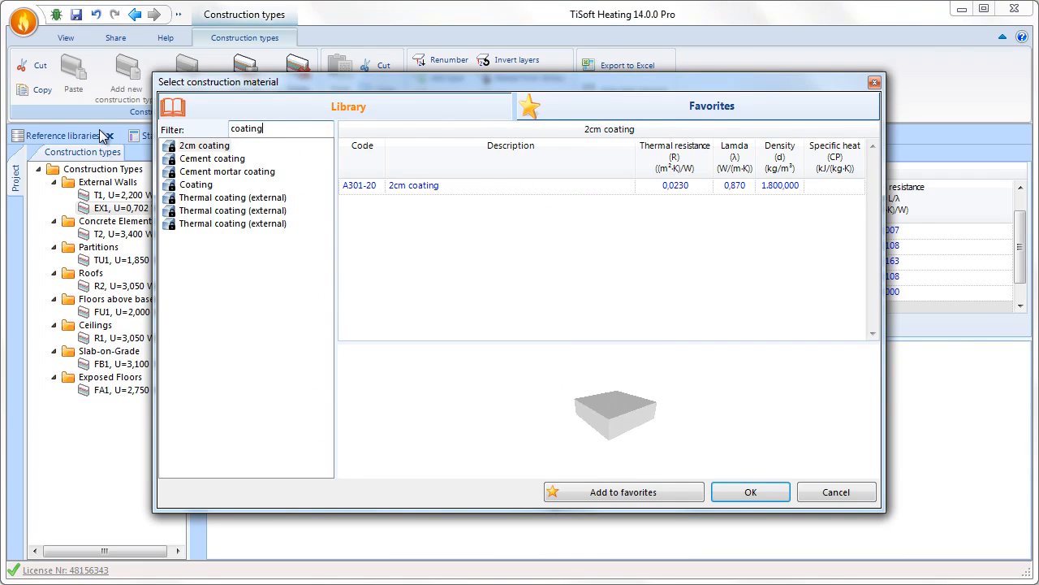
click(212, 159)
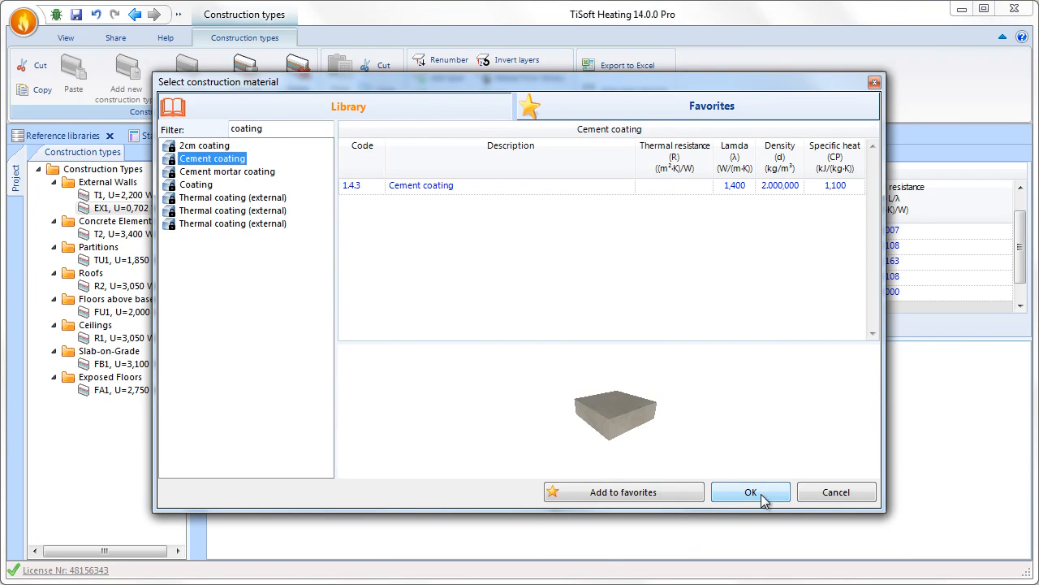
click(751, 490)
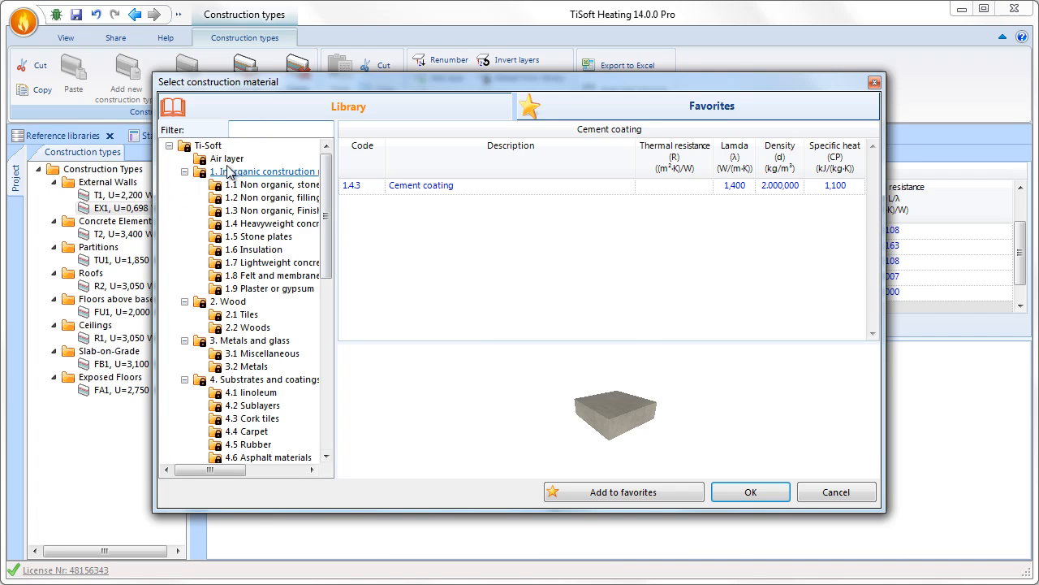
- Add the Inside surface resistance air film from the Air layer group as the innermost layer
click(228, 159)
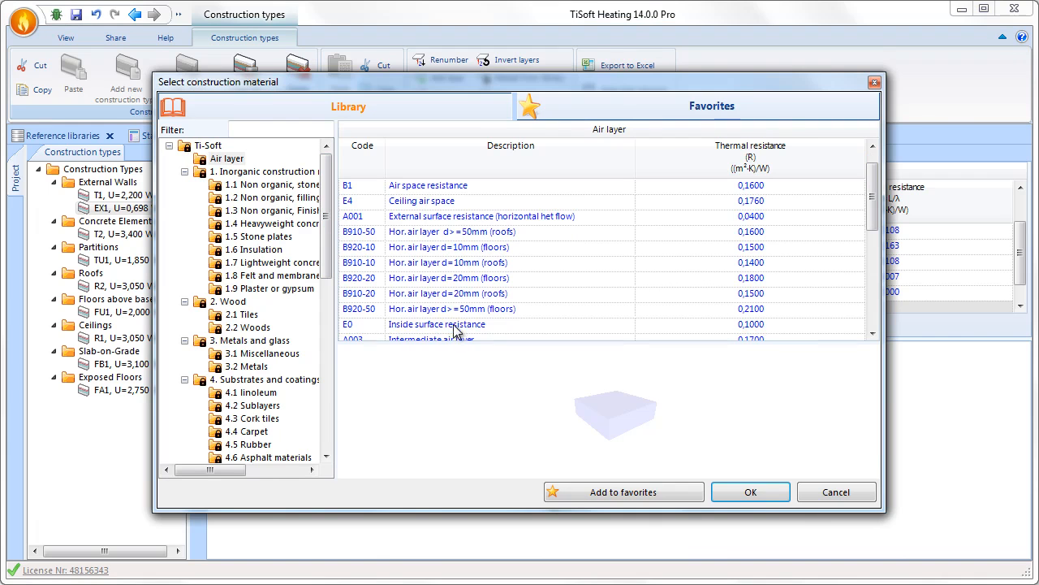
click(750, 490)
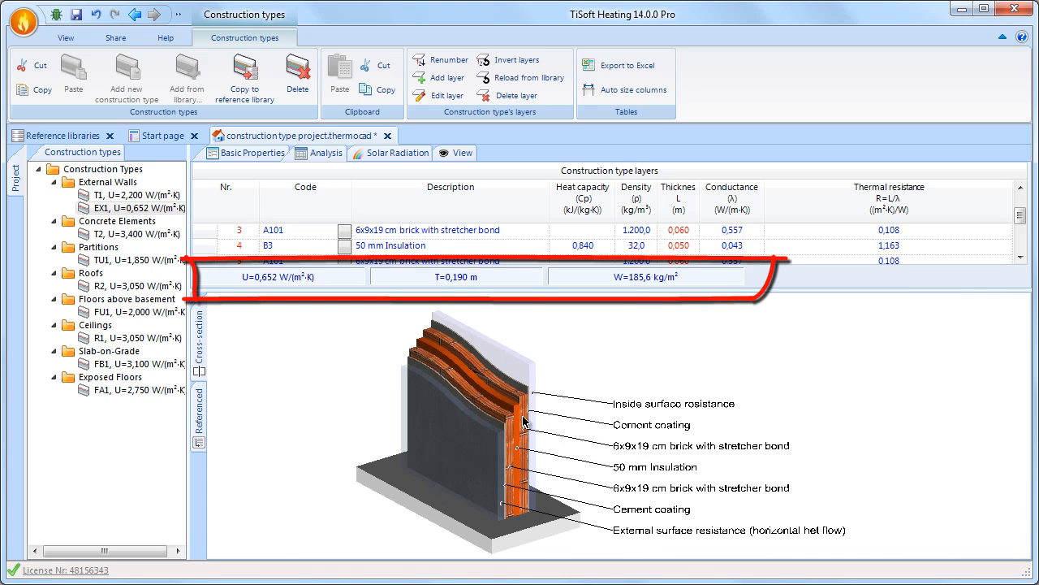
mouse_move(360, 289)
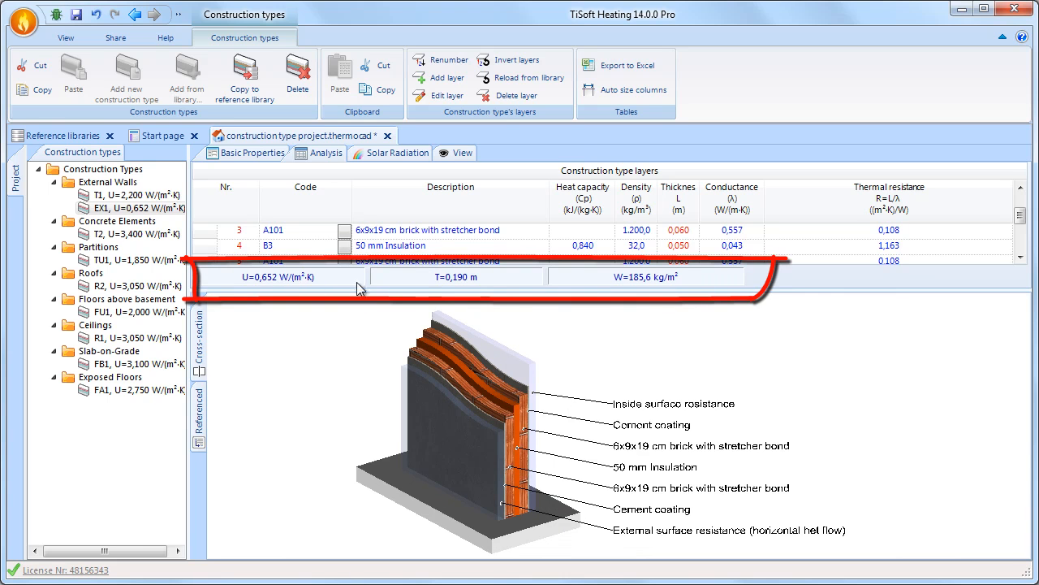